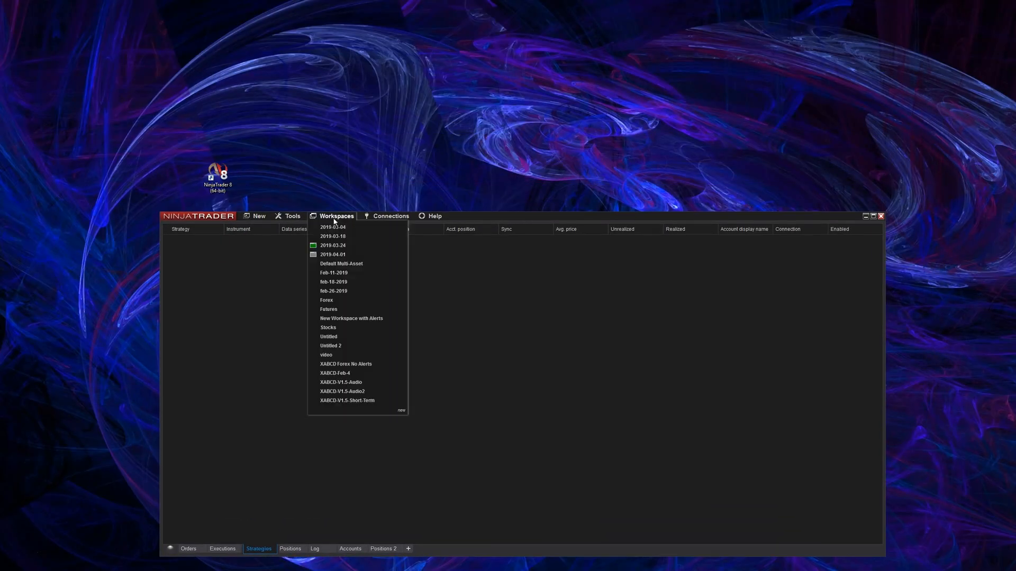
# Step: Dismiss the saved-workspaces list, leaving the empty strategies list in the Control Center
pyautogui.click(454, 274)
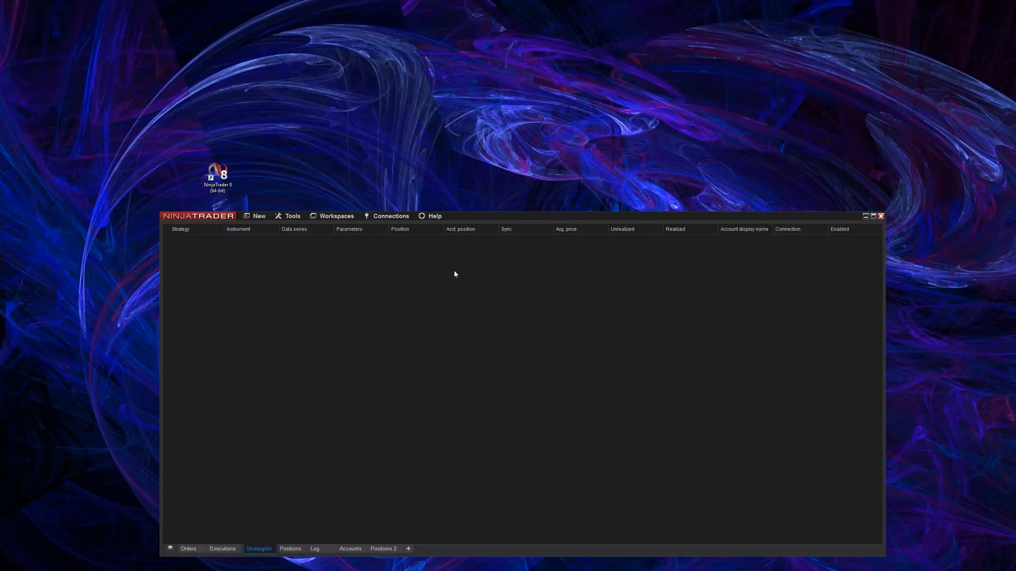
pyautogui.click(434, 216)
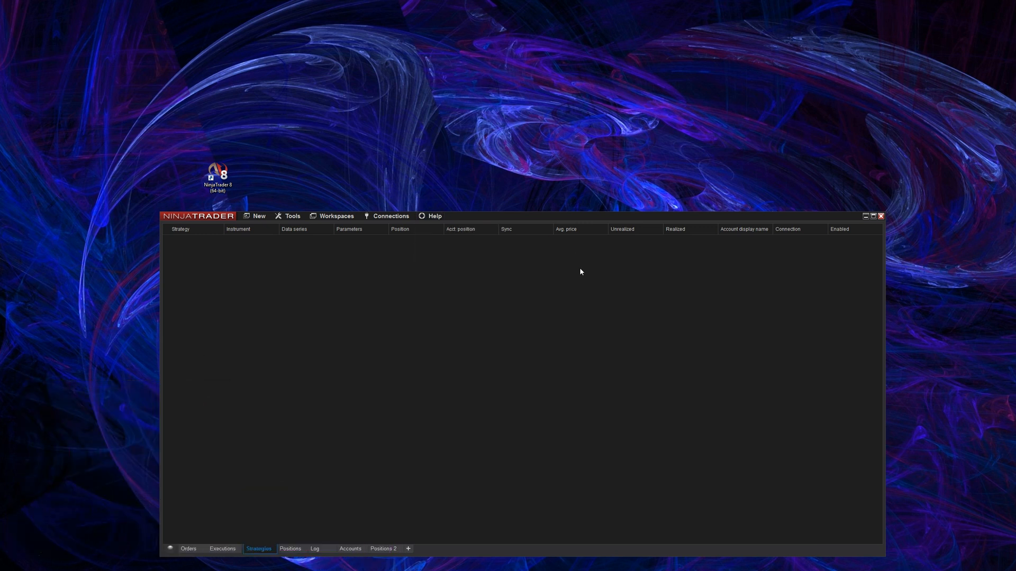
pyautogui.moveTo(436, 285)
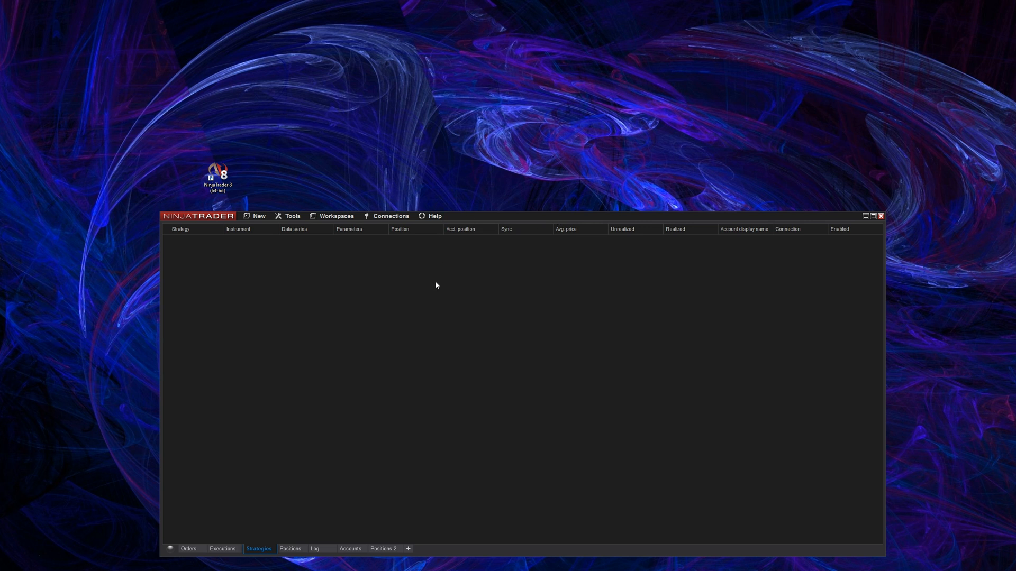
pyautogui.moveTo(432, 326)
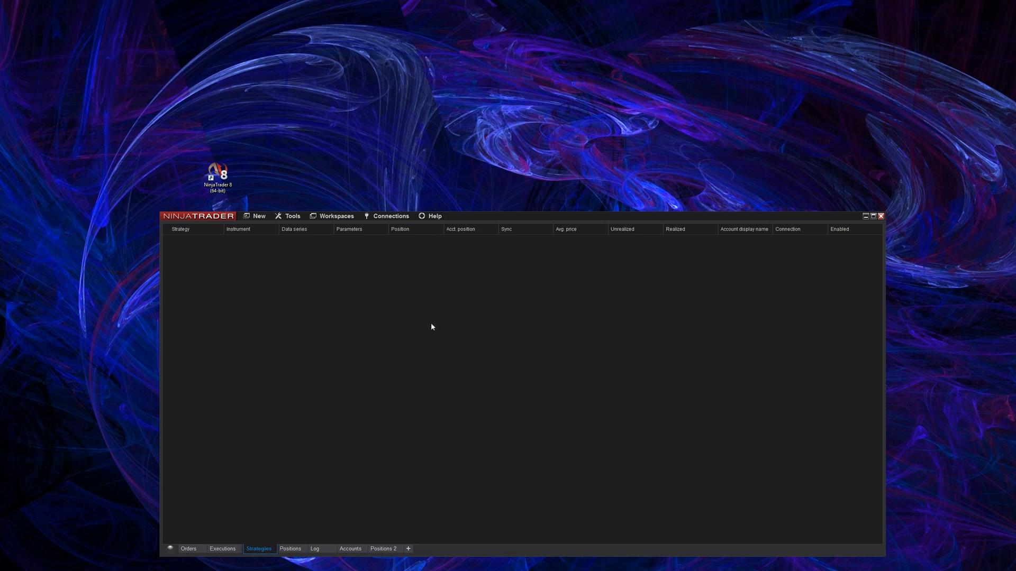
pyautogui.moveTo(509, 218)
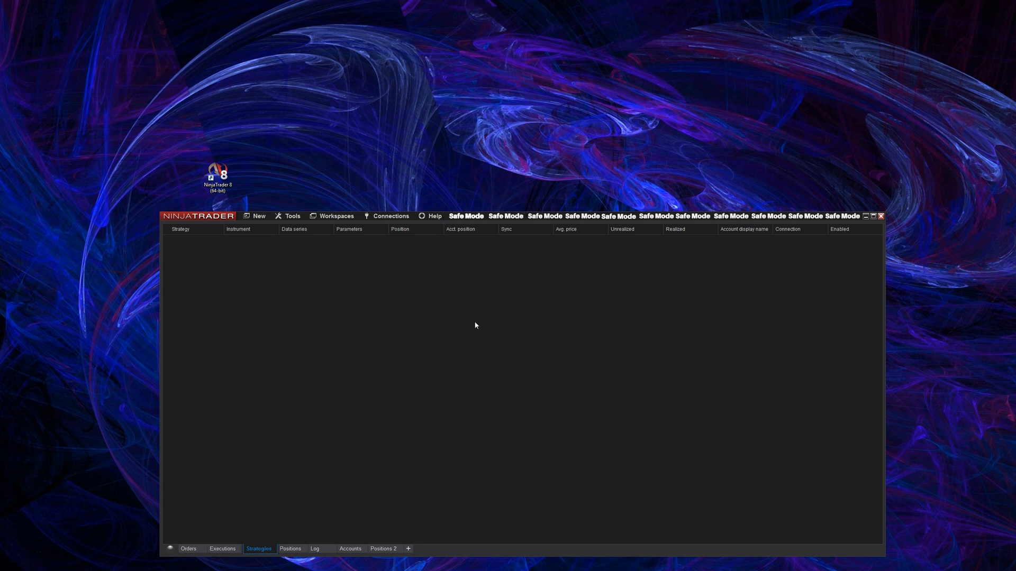
pyautogui.moveTo(431, 219)
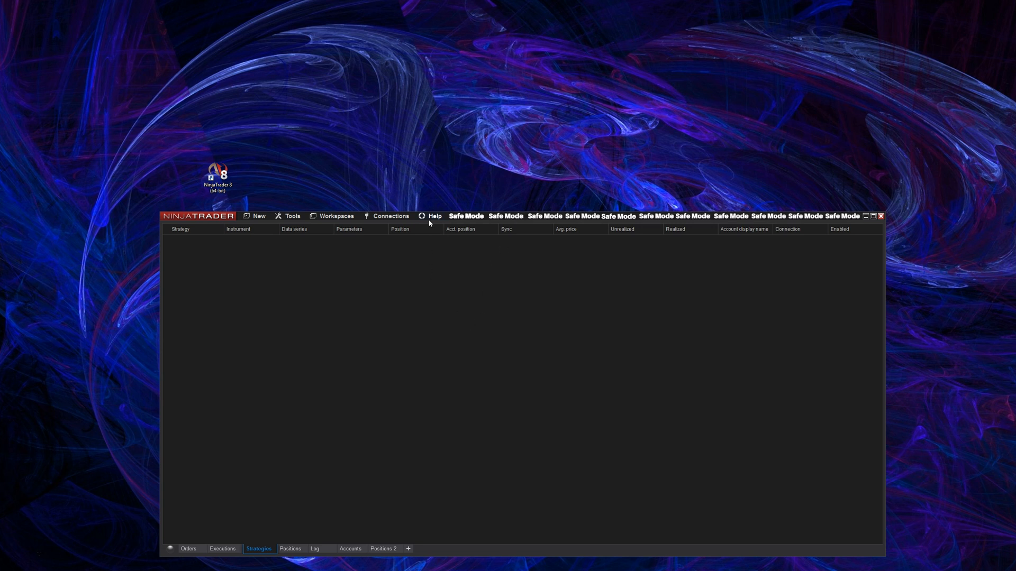
# Step: Open Help > About, highlight 'Safe Mode' in version 8.0.17.1, then close it
pyautogui.click(434, 215)
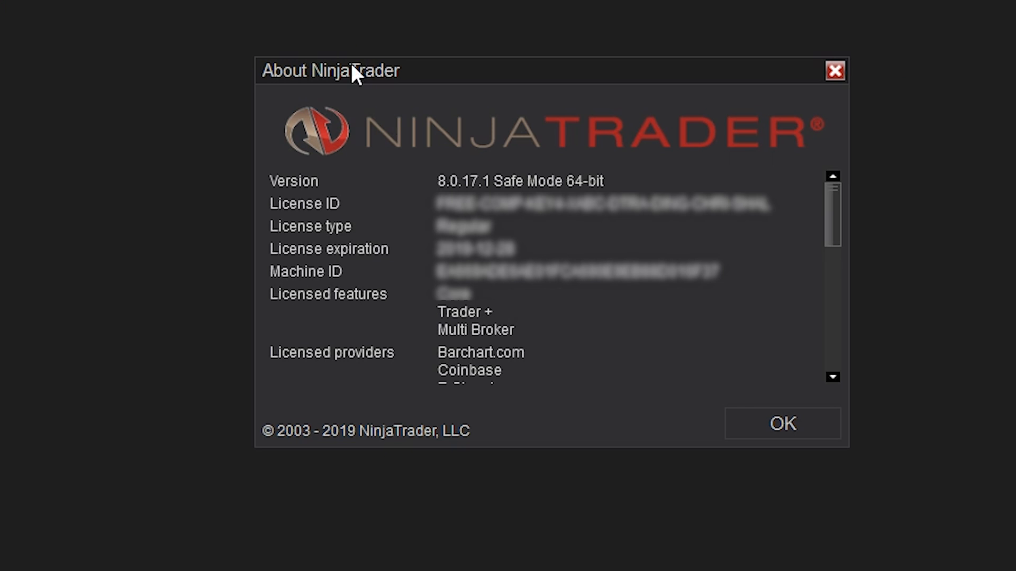
pyautogui.moveTo(499, 188)
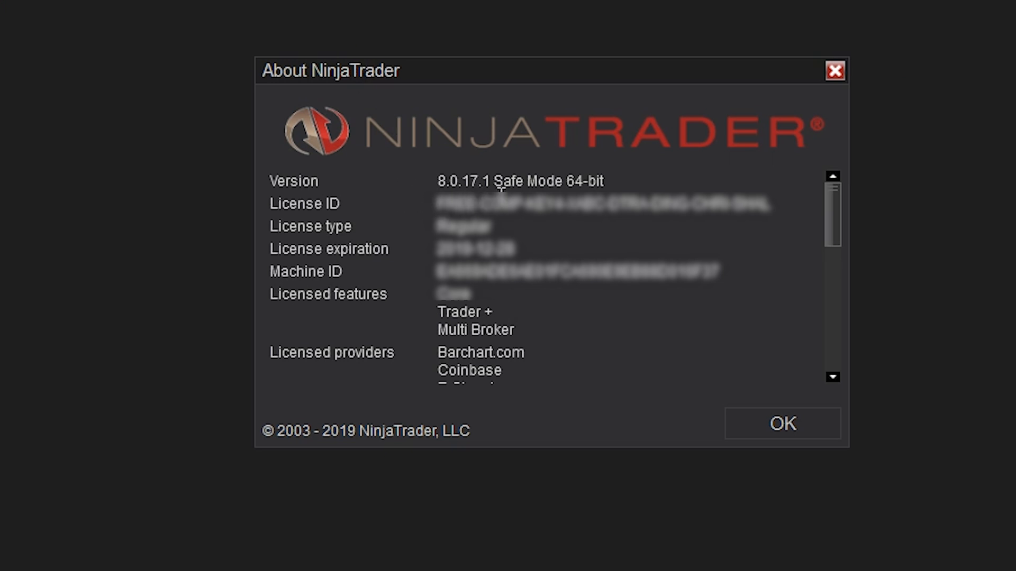
pyautogui.doubleClick(526, 181)
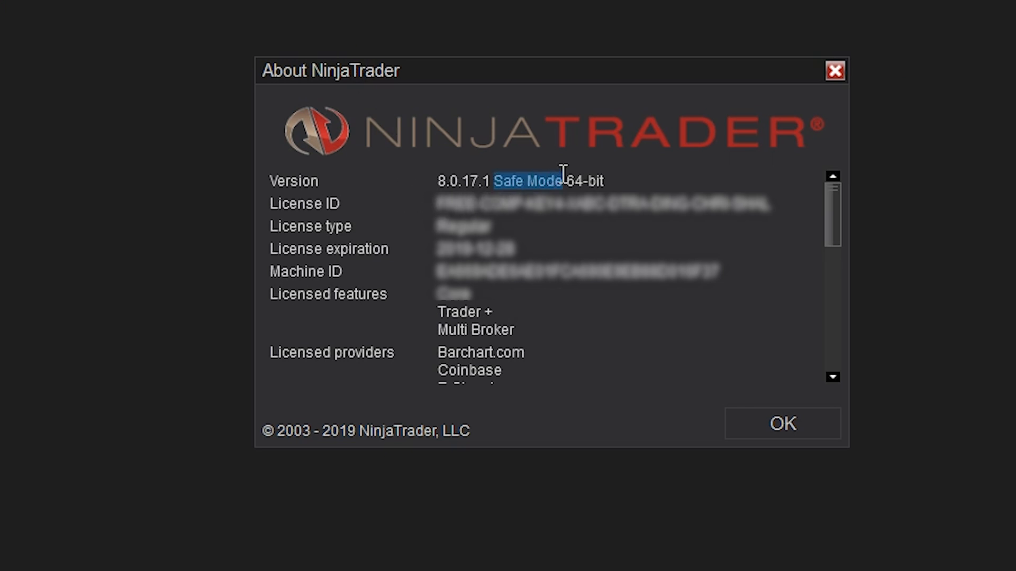
pyautogui.moveTo(554, 224)
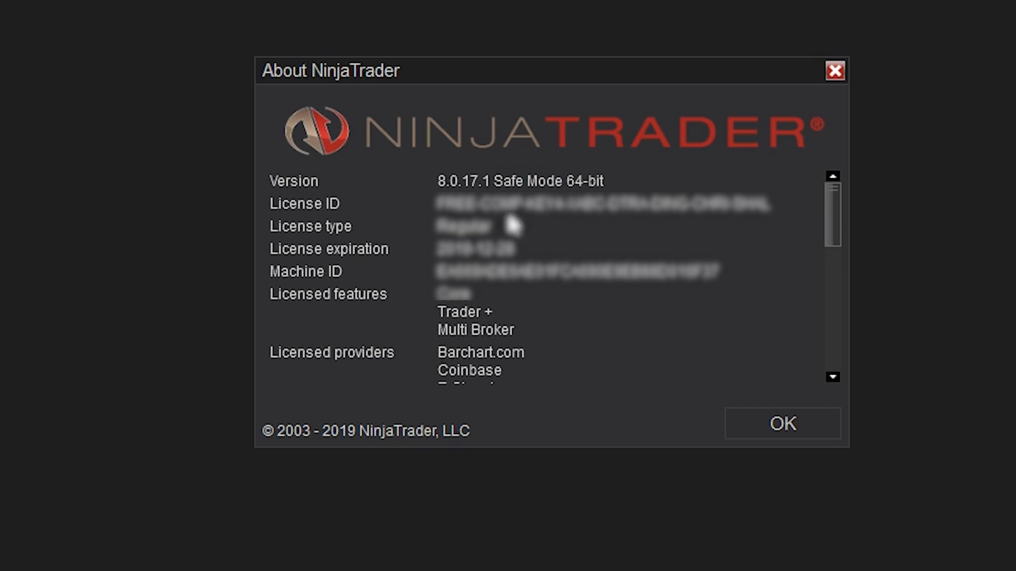
pyautogui.moveTo(511, 225)
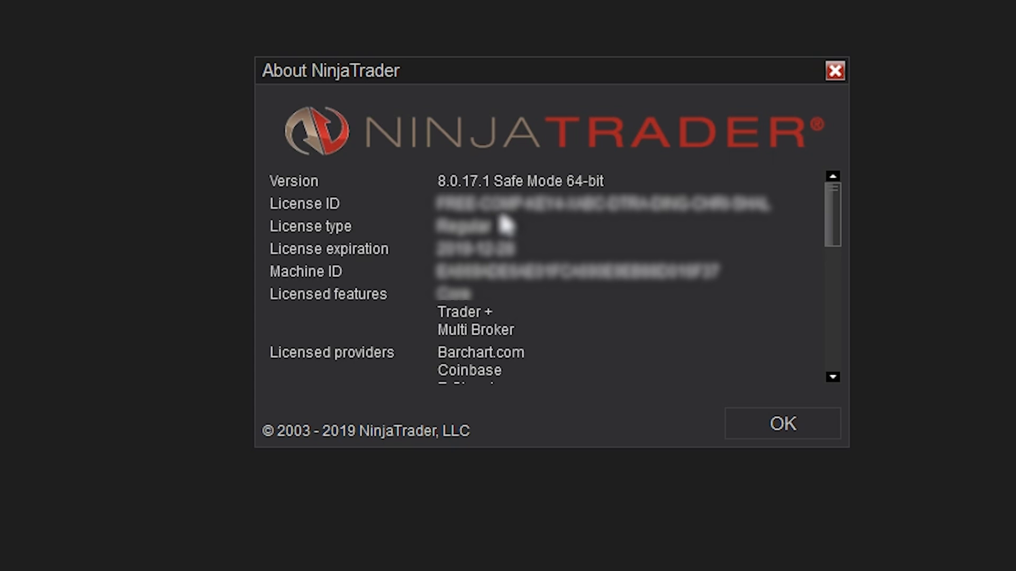
pyautogui.moveTo(505, 225)
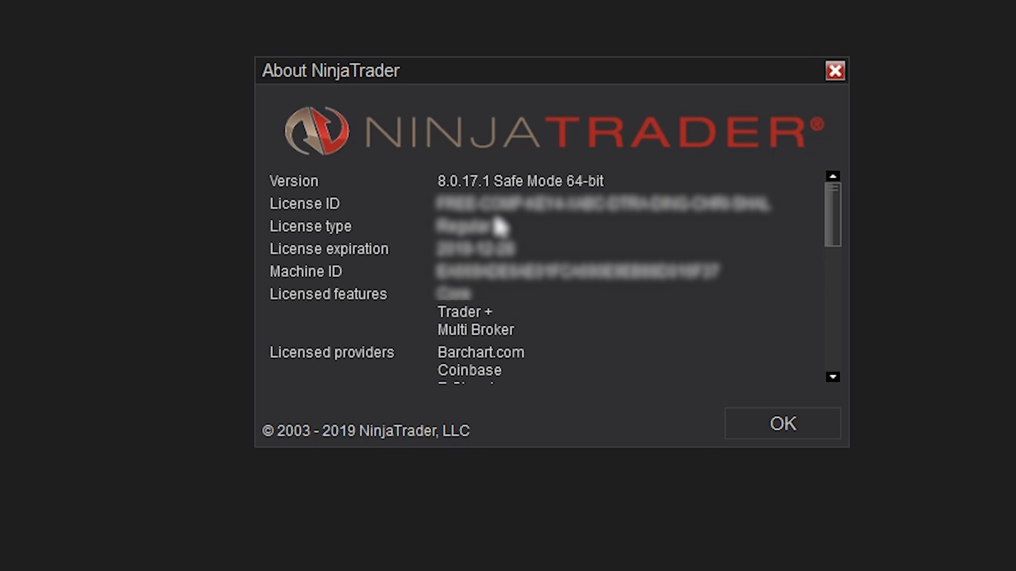
pyautogui.click(781, 424)
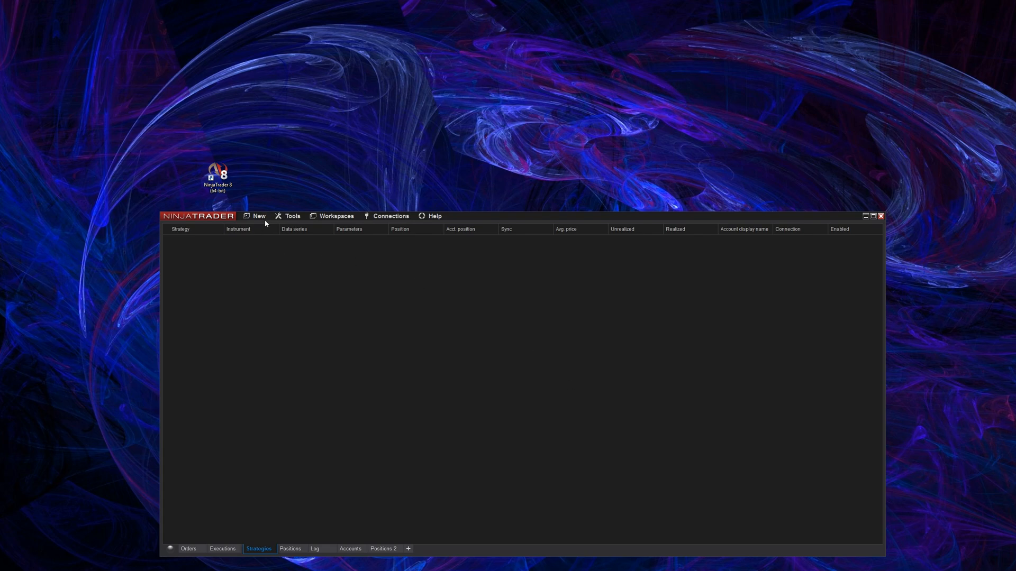
pyautogui.moveTo(260, 230)
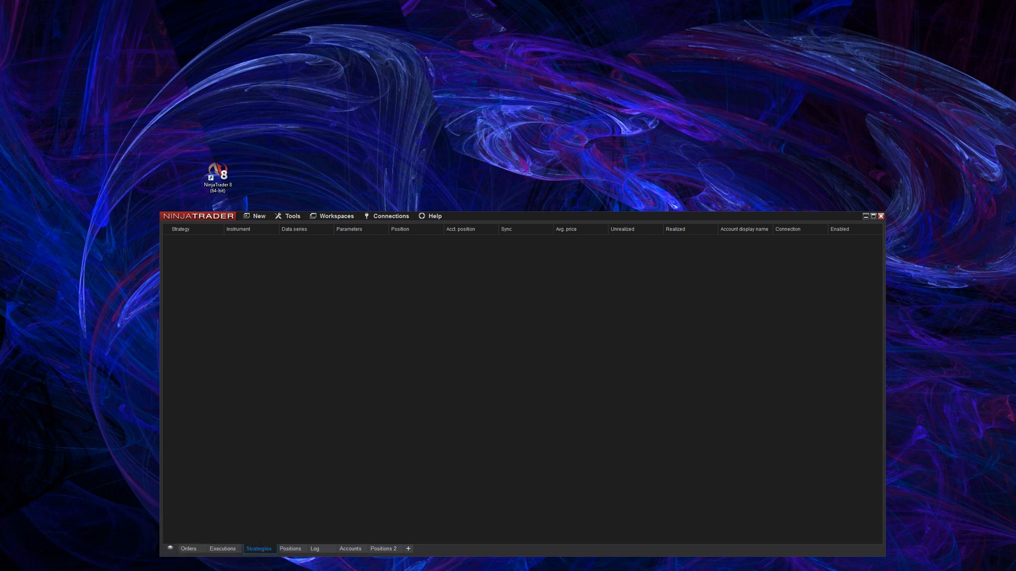
pyautogui.moveTo(97, 242)
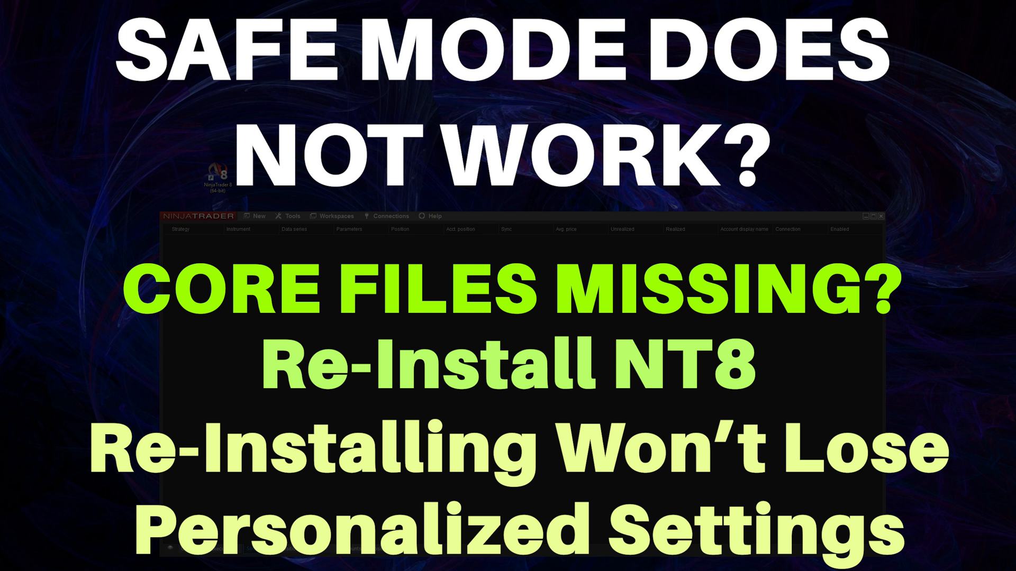
pyautogui.moveTo(34, 421)
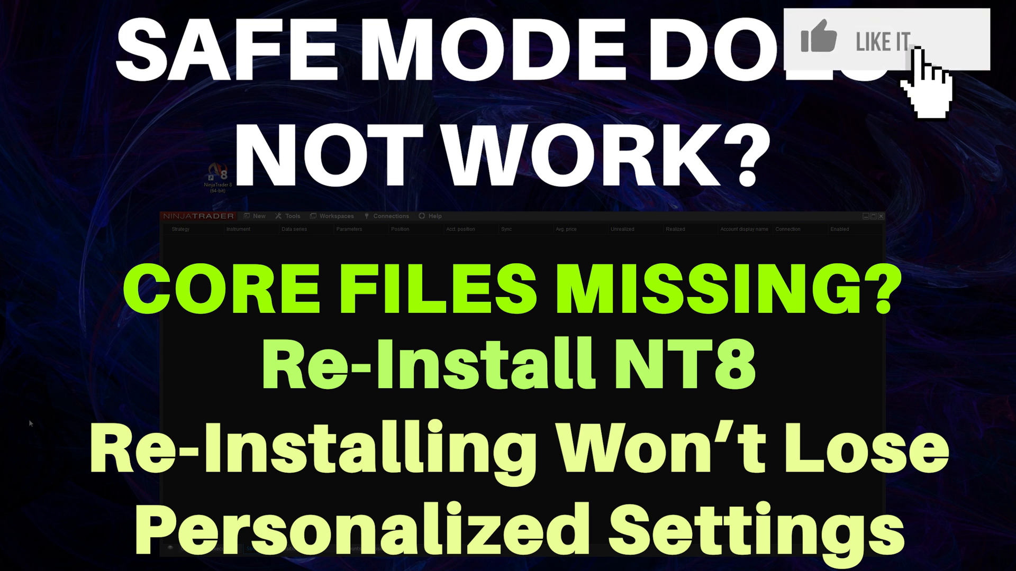
pyautogui.click(862, 42)
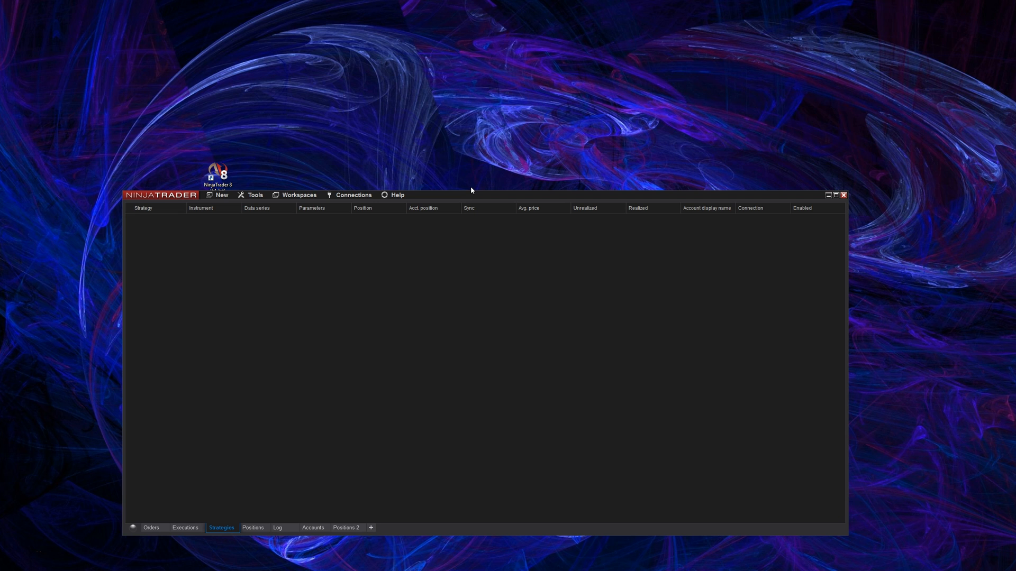
pyautogui.moveTo(522, 200)
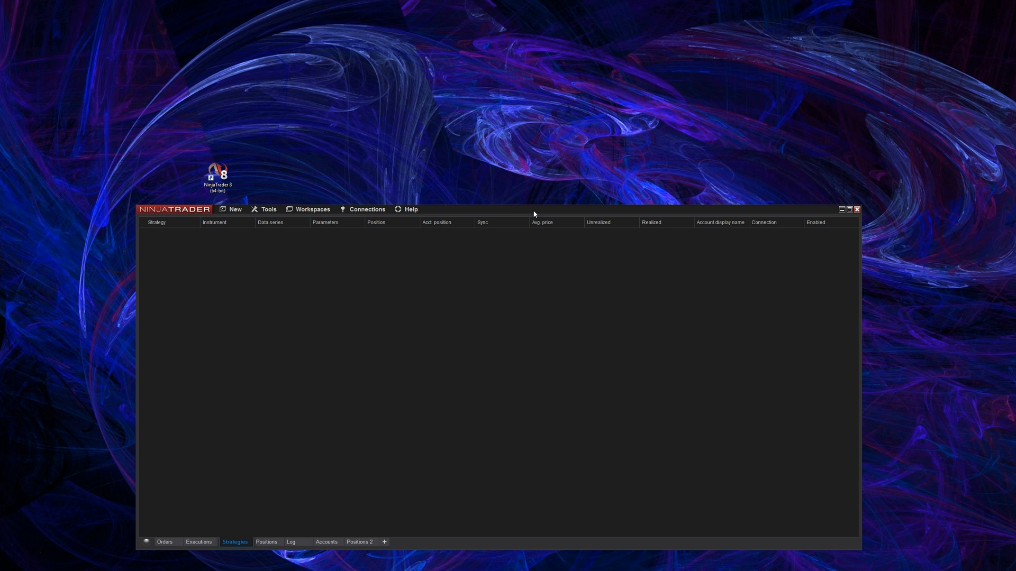
pyautogui.moveTo(319, 195)
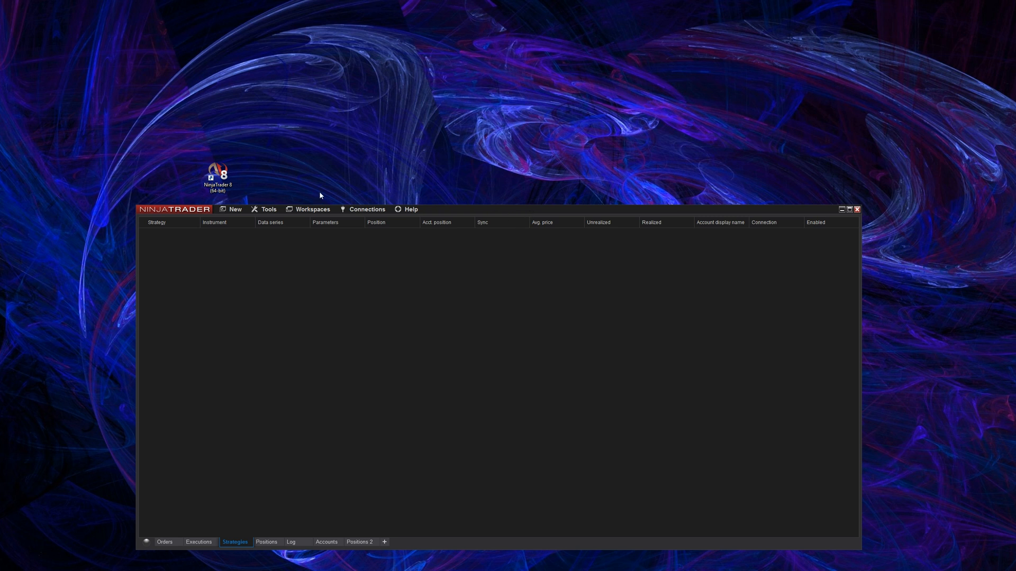